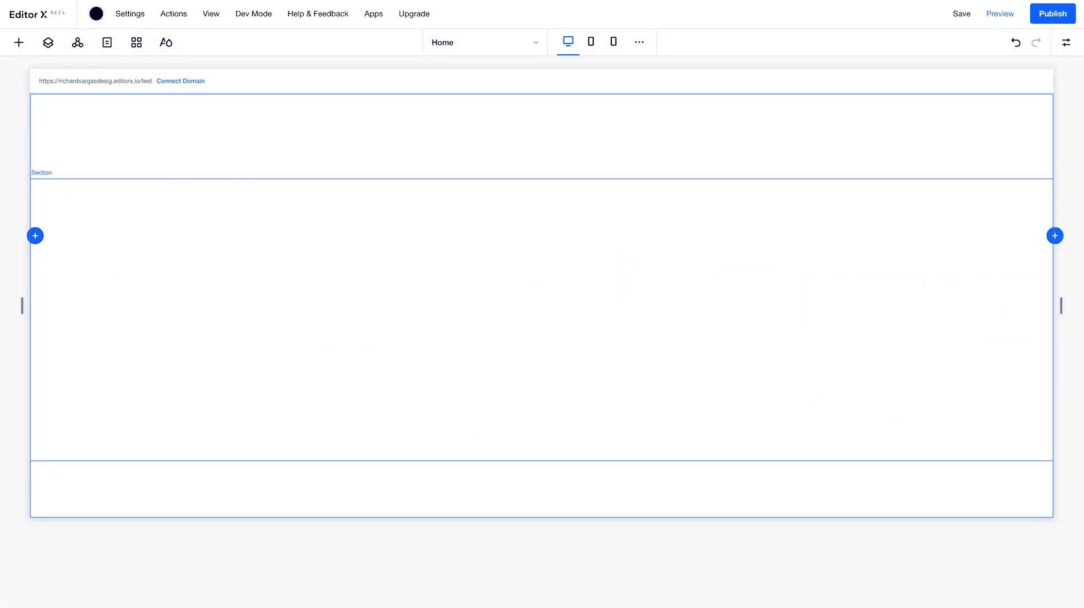
Browse the Add panel's element catalogue and preview the page at mobile then desktop width
{"action": "left_click", "coordinate": [18, 41]}
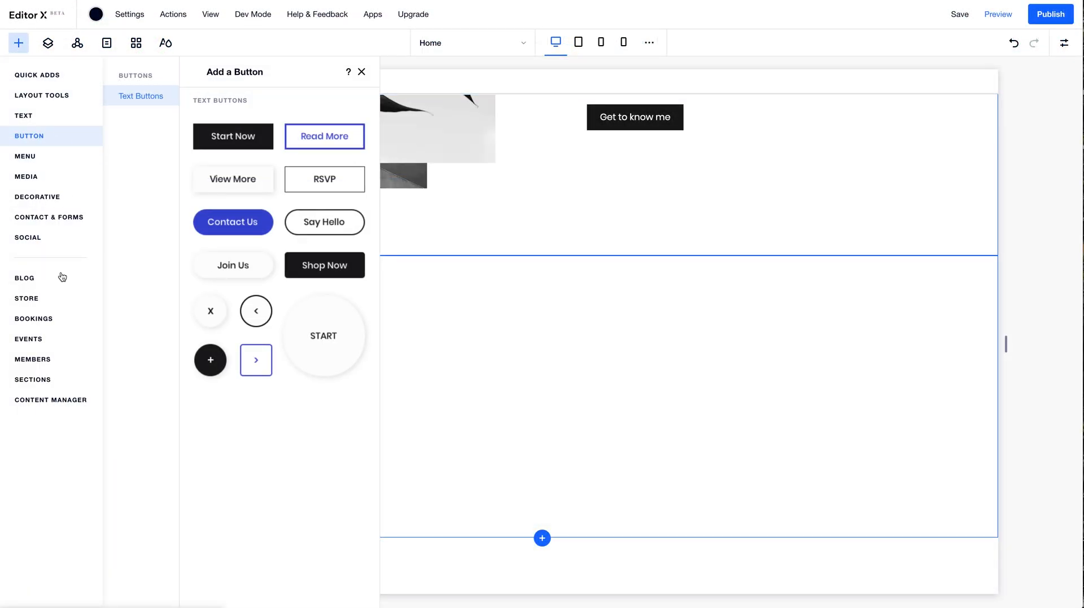
{"action": "left_click", "coordinate": [33, 380]}
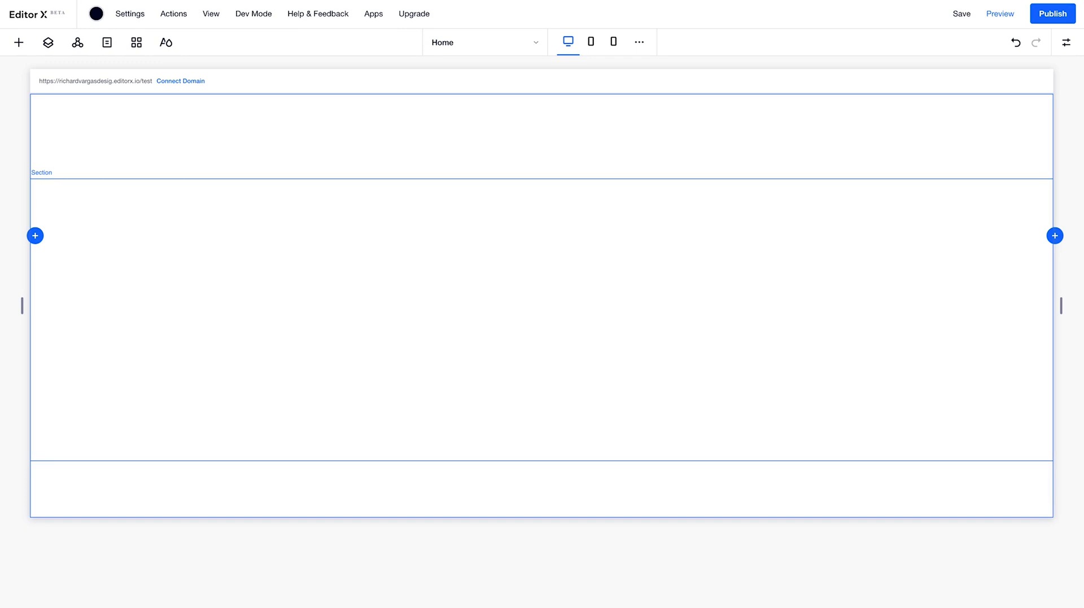
{"action": "mouse_move", "coordinate": [600, 50]}
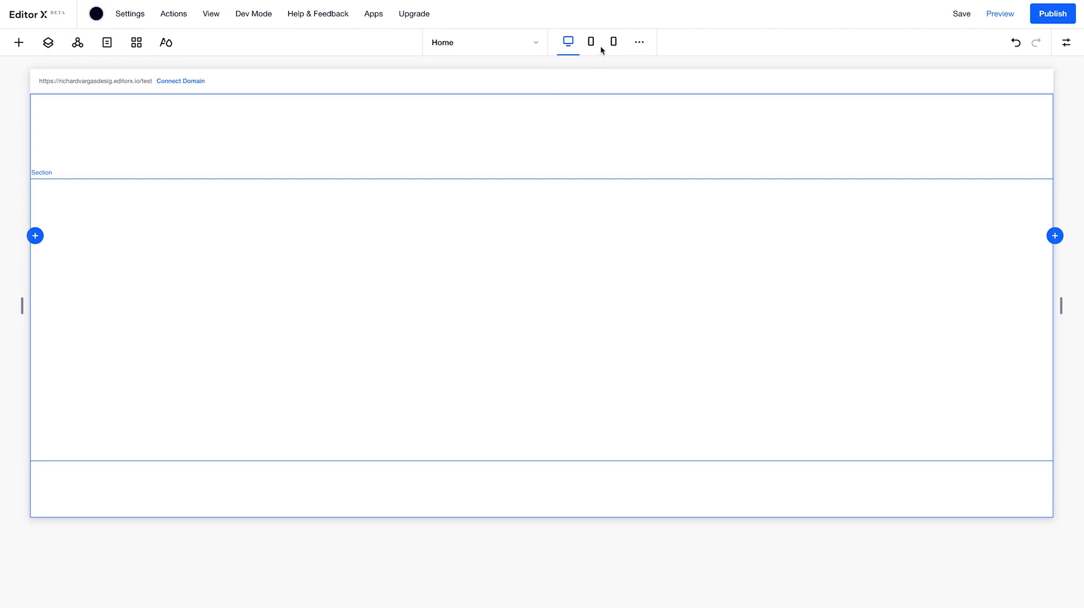
{"action": "left_click", "coordinate": [612, 42]}
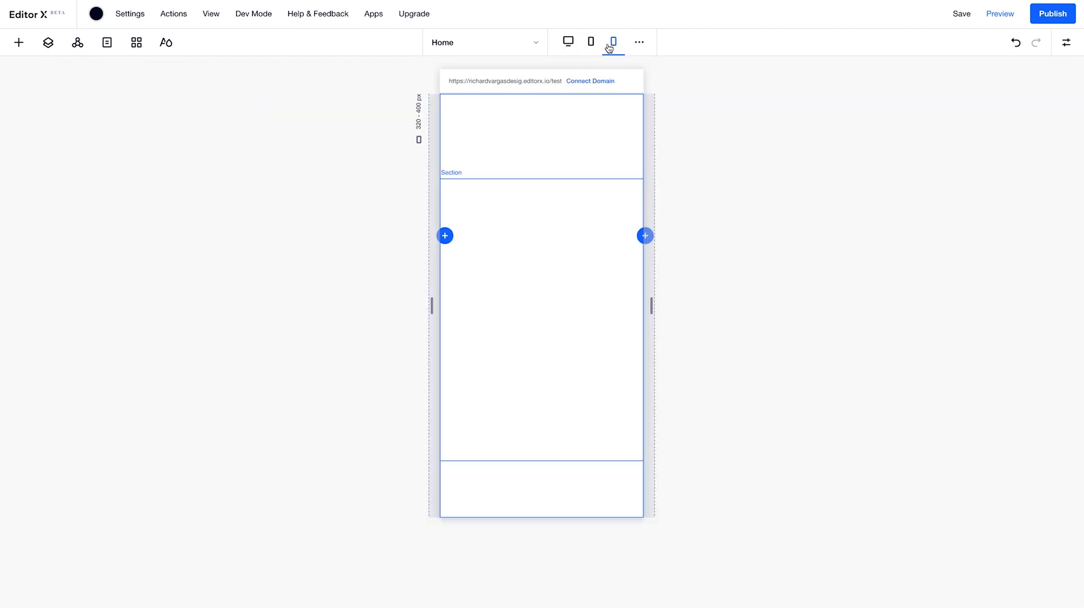
{"action": "left_click", "coordinate": [568, 42]}
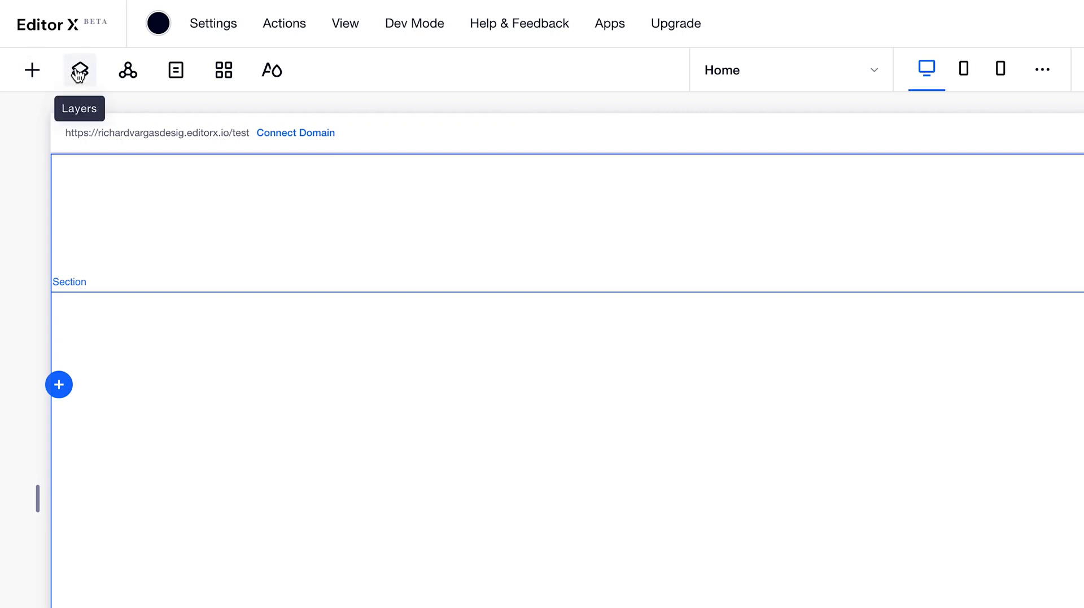
{"action": "mouse_move", "coordinate": [272, 70]}
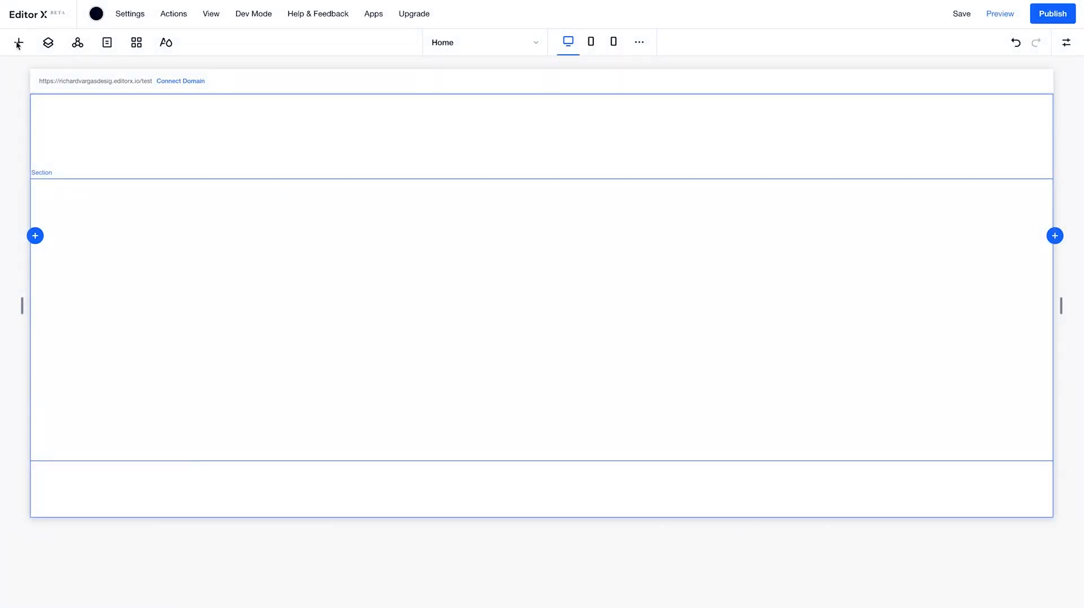
Look through the Add panel's quick-add, text and other element categories
{"action": "left_click", "coordinate": [18, 42]}
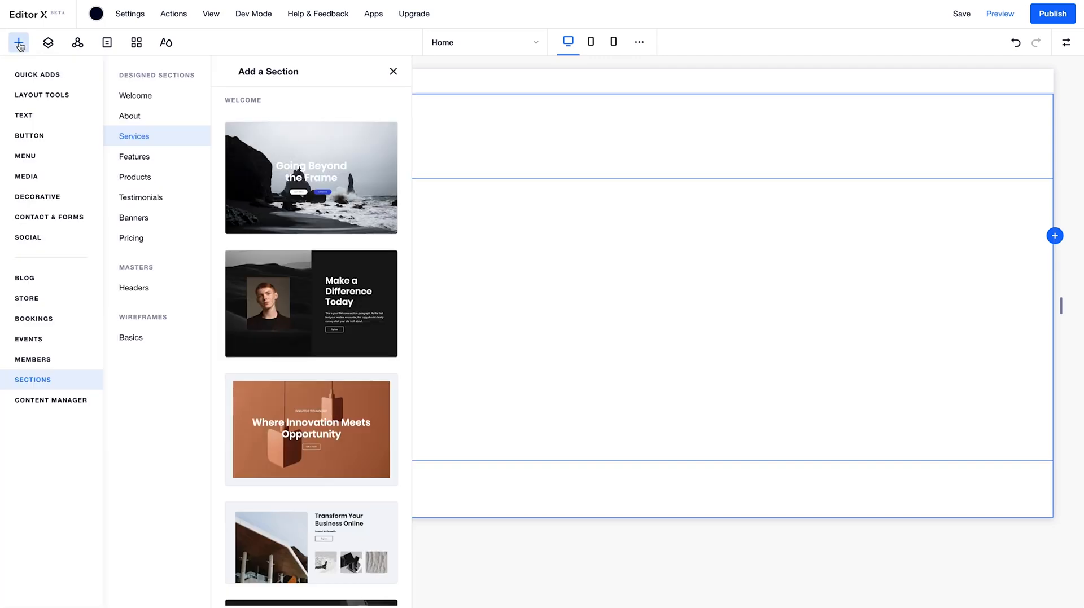
{"action": "left_click", "coordinate": [37, 75]}
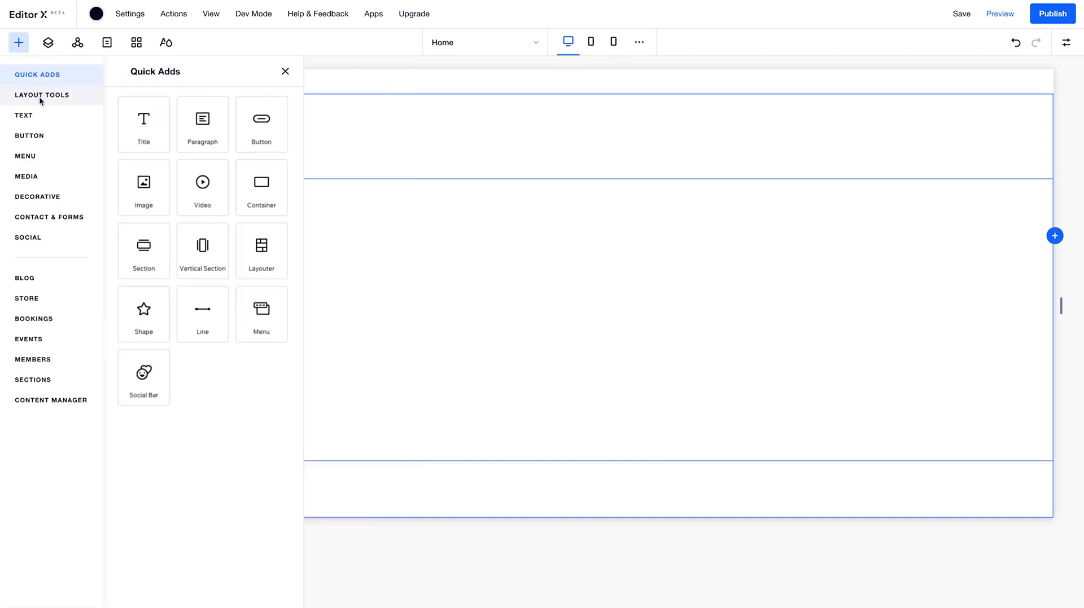
{"action": "left_click", "coordinate": [24, 115]}
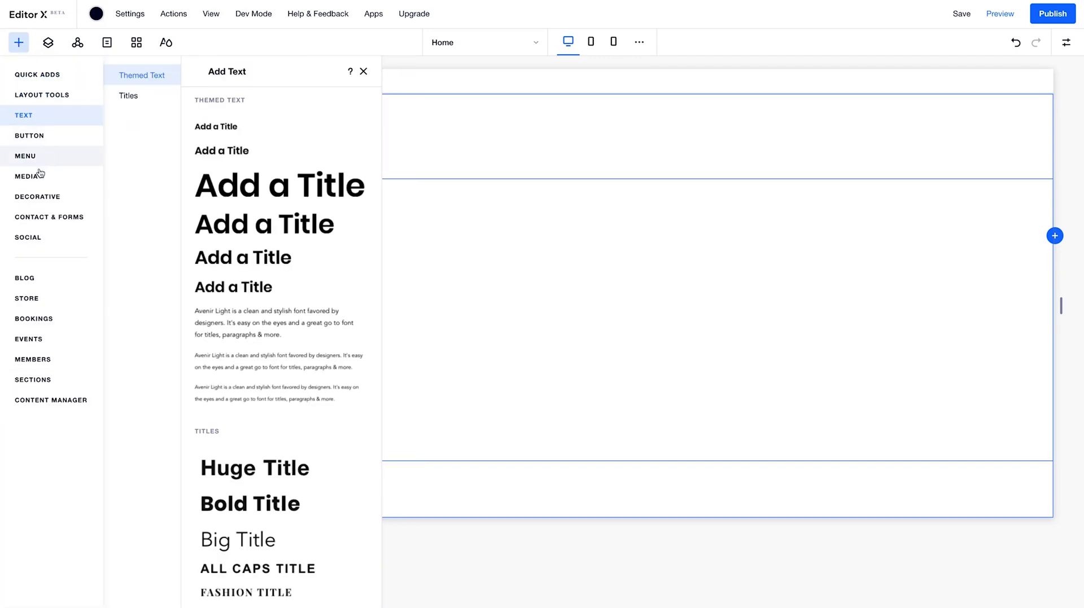
{"action": "left_click", "coordinate": [26, 176]}
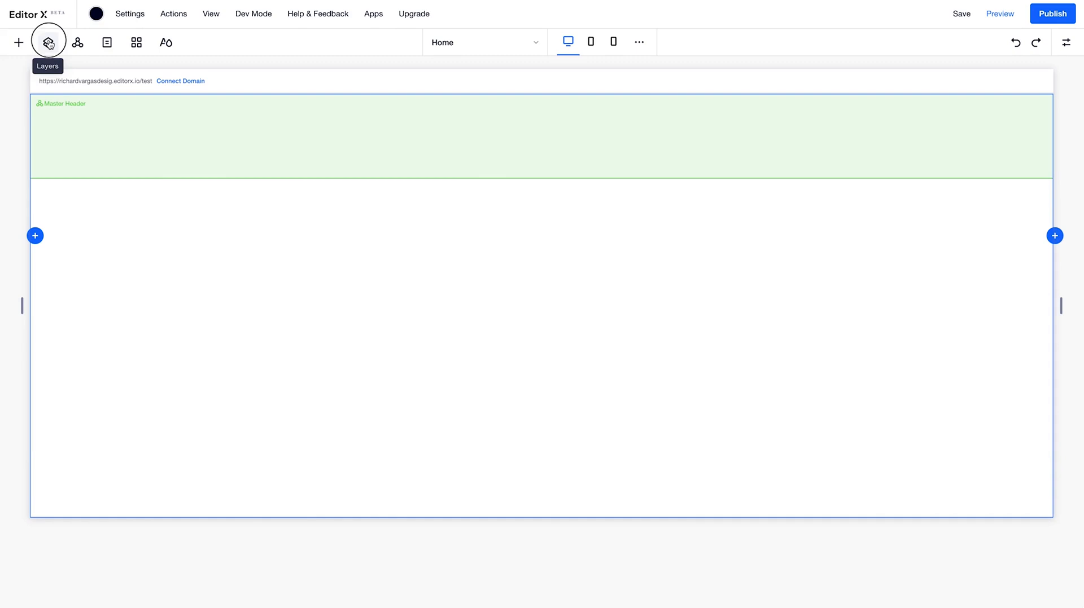
Review the Layers list with the Master Header and the site theme settings
{"action": "left_click", "coordinate": [47, 42]}
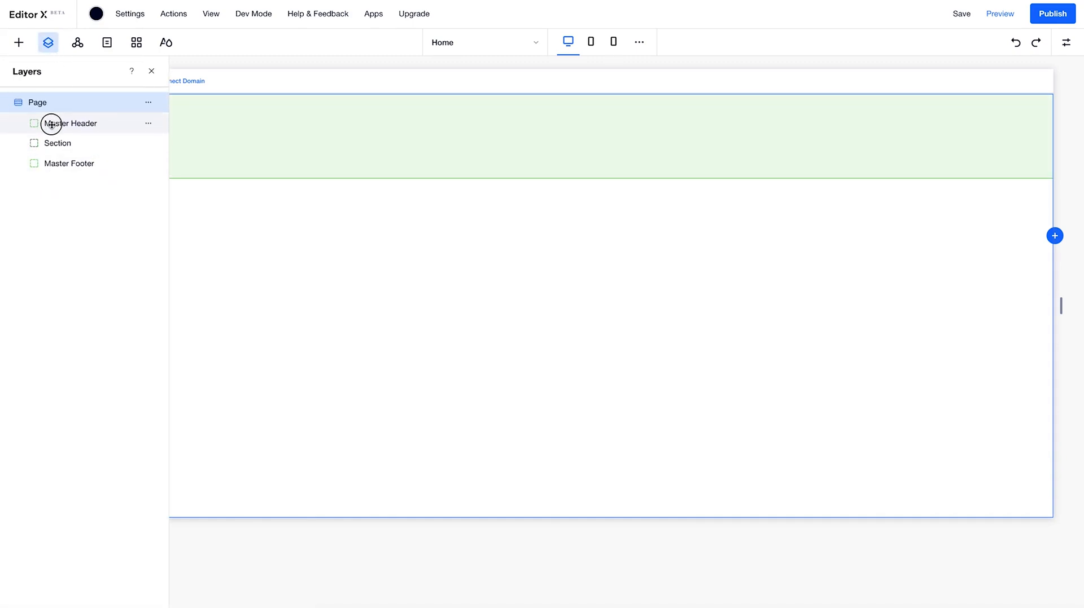
{"action": "left_click", "coordinate": [165, 41]}
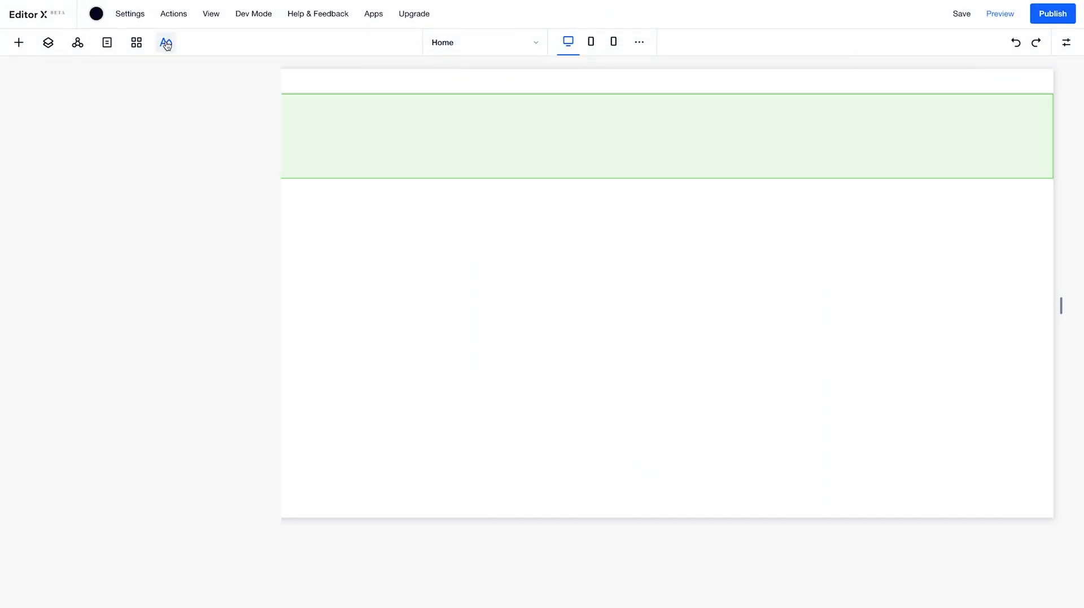
{"action": "left_click", "coordinate": [165, 41]}
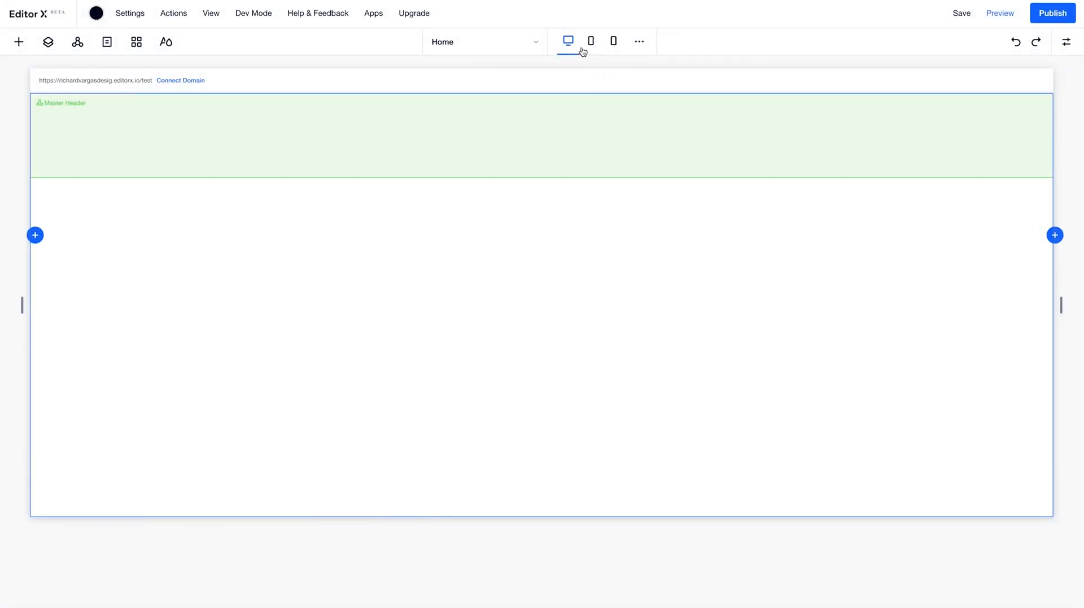
{"action": "mouse_move", "coordinate": [591, 42]}
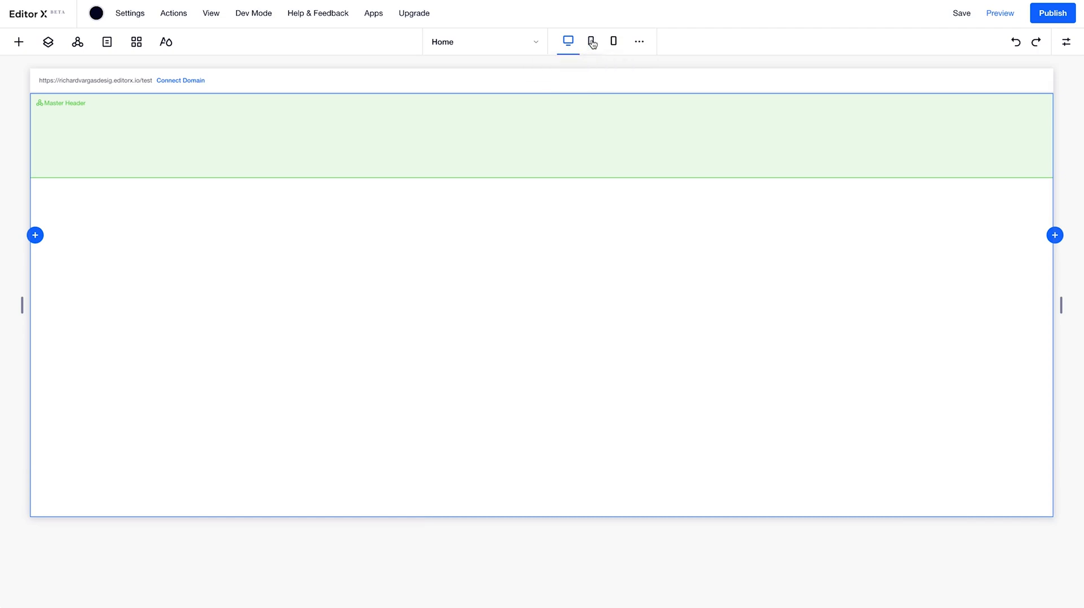
Cycle mobile, desktop and tablet widths, then add a custom breakpoint
{"action": "left_click", "coordinate": [612, 42]}
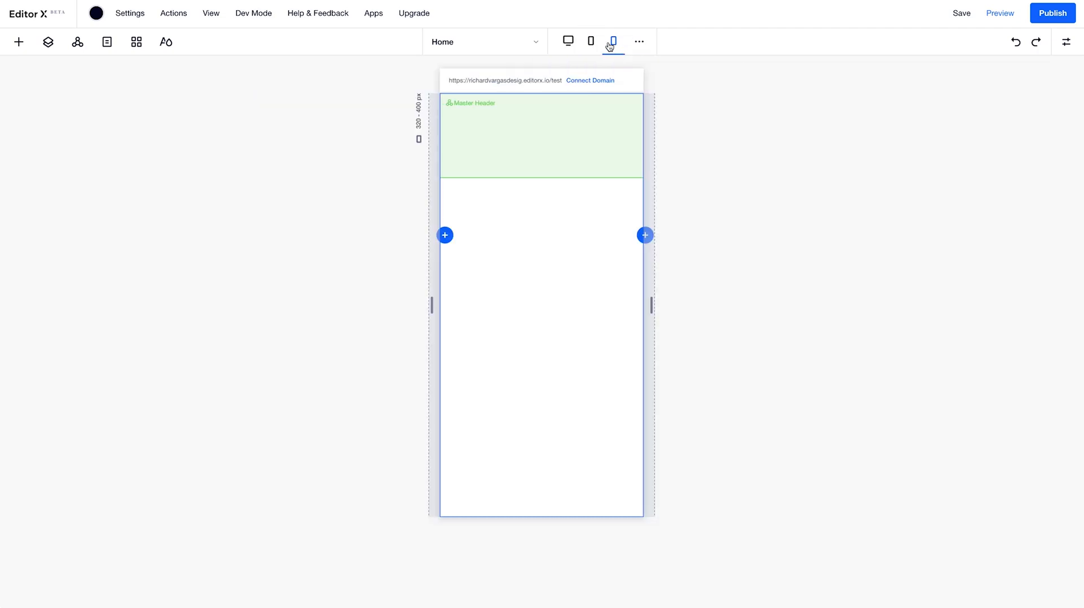
{"action": "left_click", "coordinate": [567, 42]}
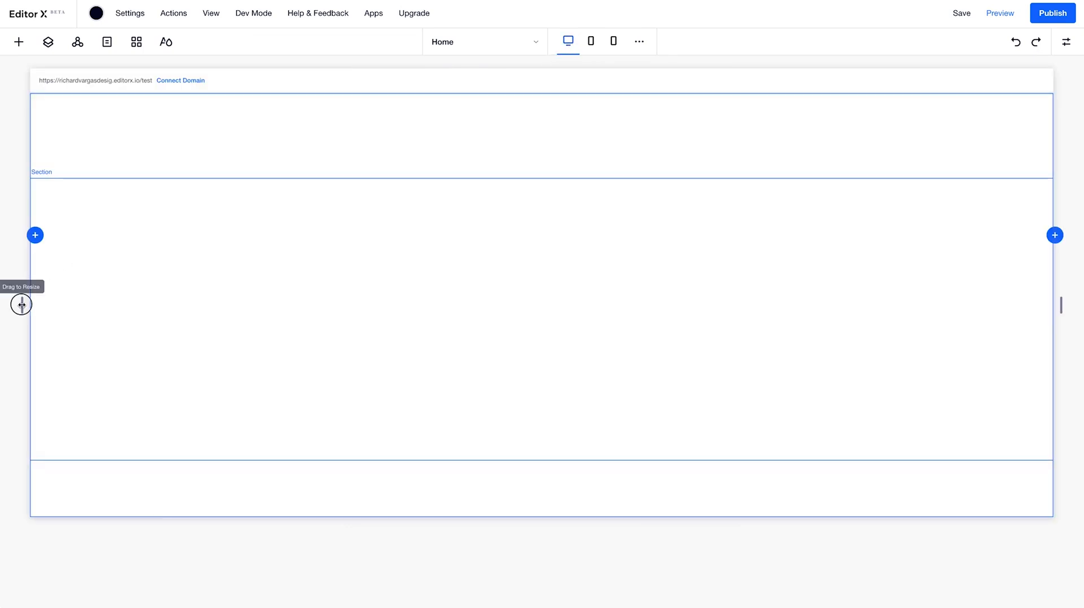
{"action": "left_click", "coordinate": [590, 42]}
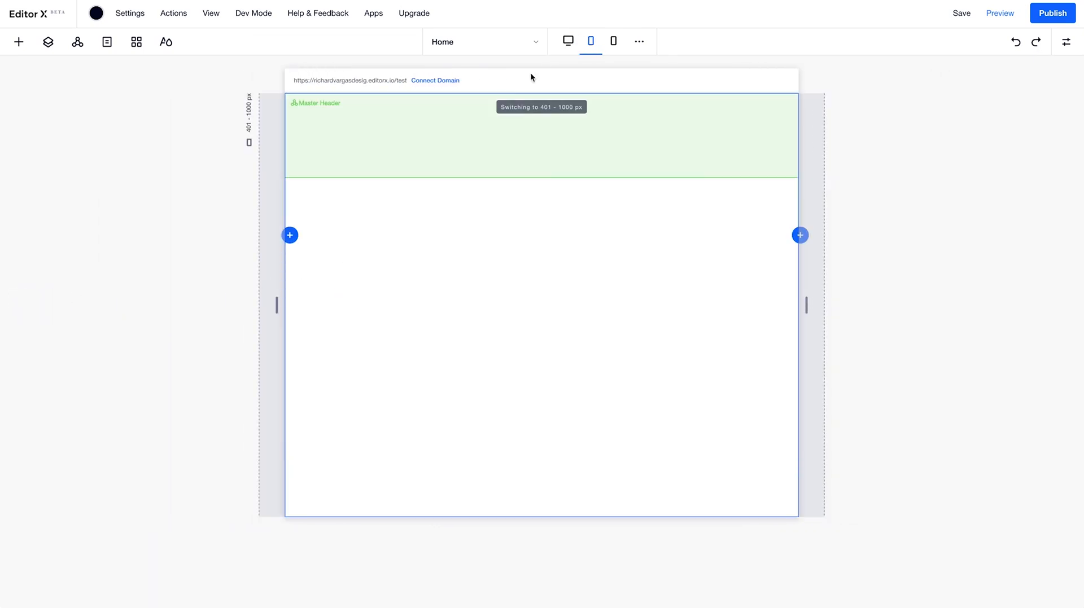
{"action": "left_click", "coordinate": [638, 41]}
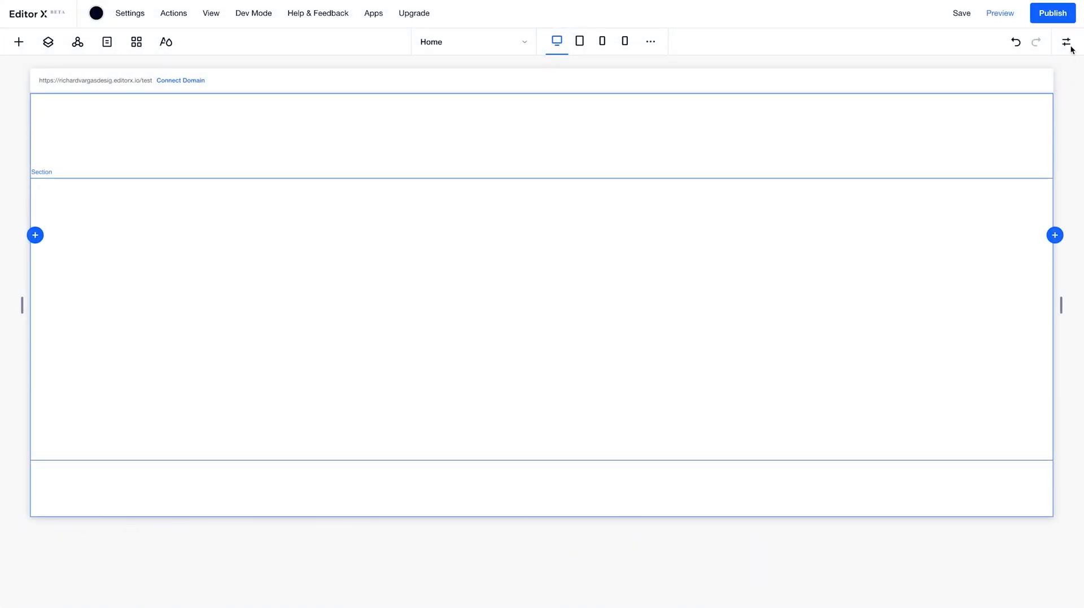
{"action": "left_click", "coordinate": [1067, 42]}
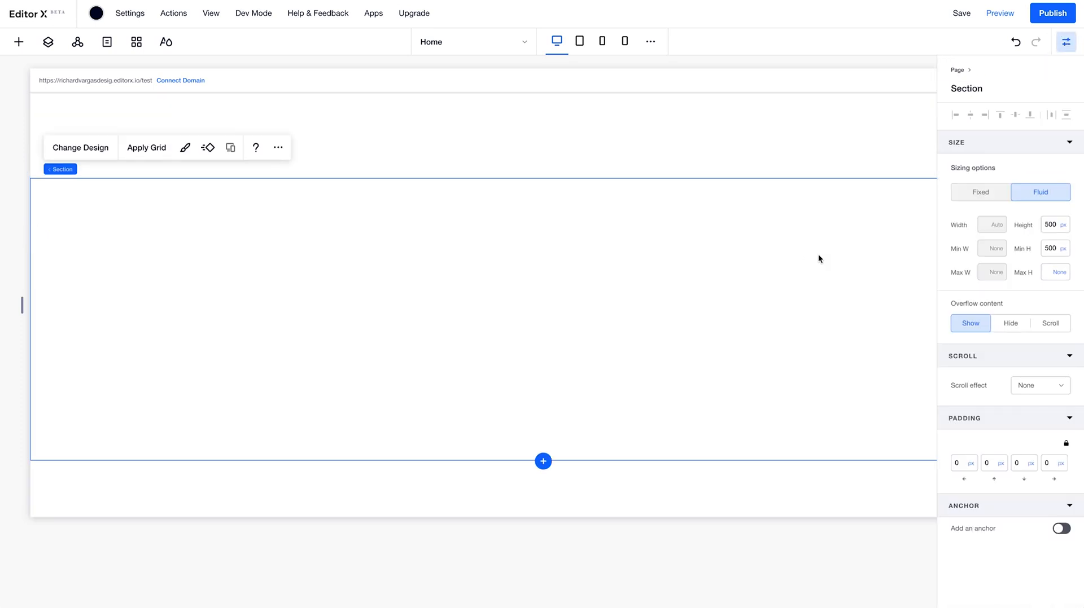
{"action": "mouse_move", "coordinate": [980, 232]}
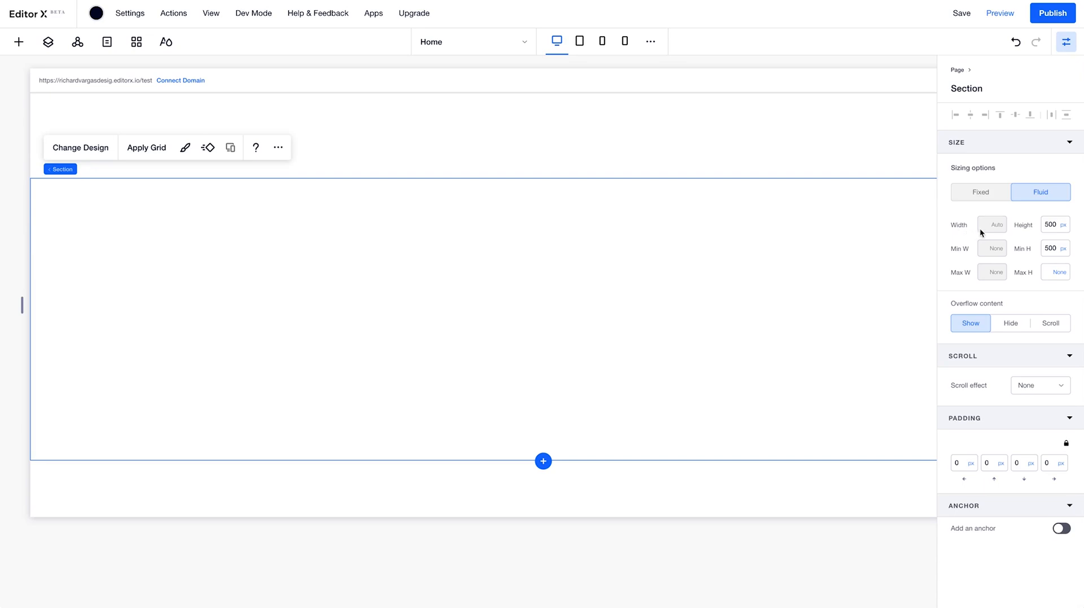
{"action": "mouse_move", "coordinate": [1002, 297]}
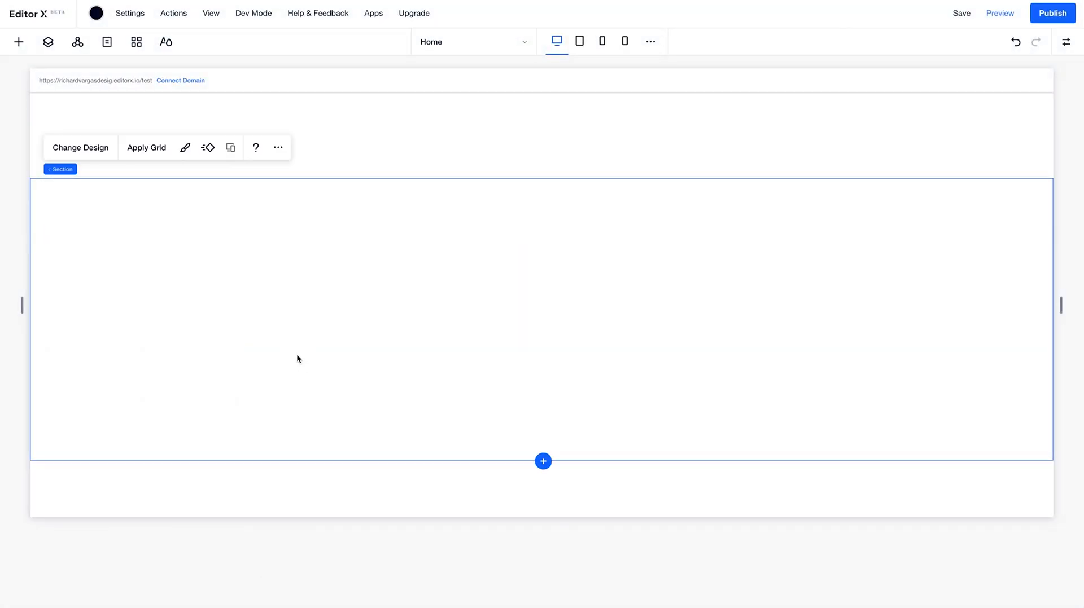
{"action": "mouse_move", "coordinate": [204, 197]}
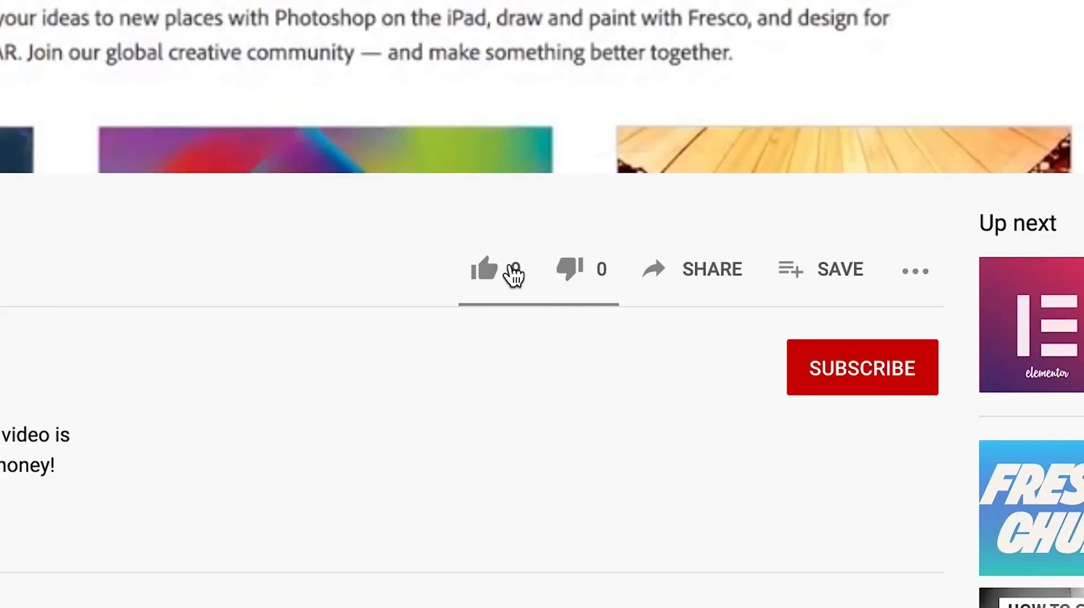
Like the video and subscribe to its channel
{"action": "left_click", "coordinate": [484, 269]}
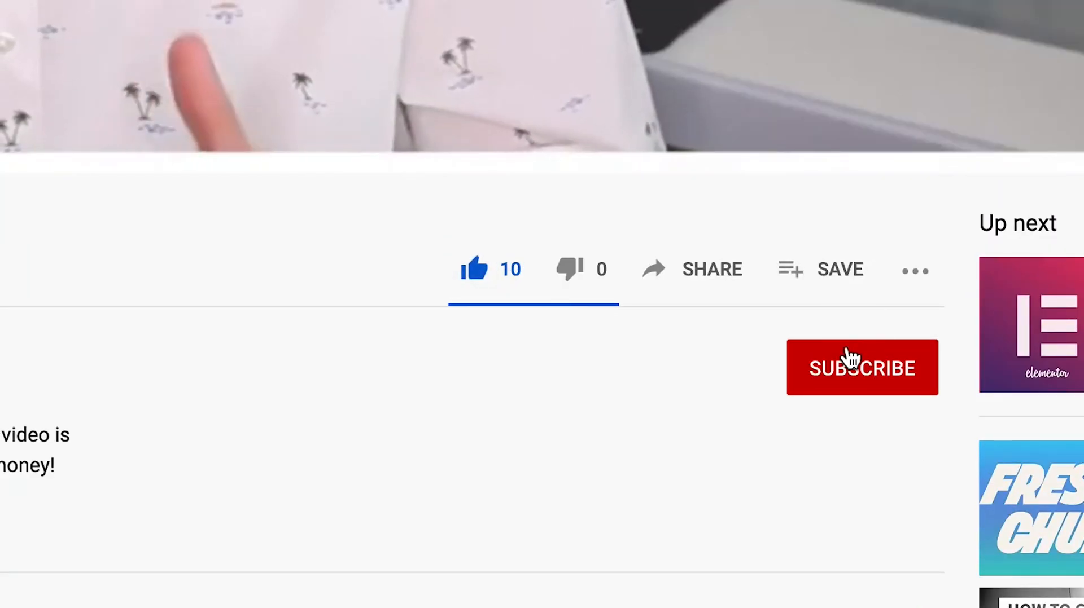
{"action": "left_click", "coordinate": [861, 368]}
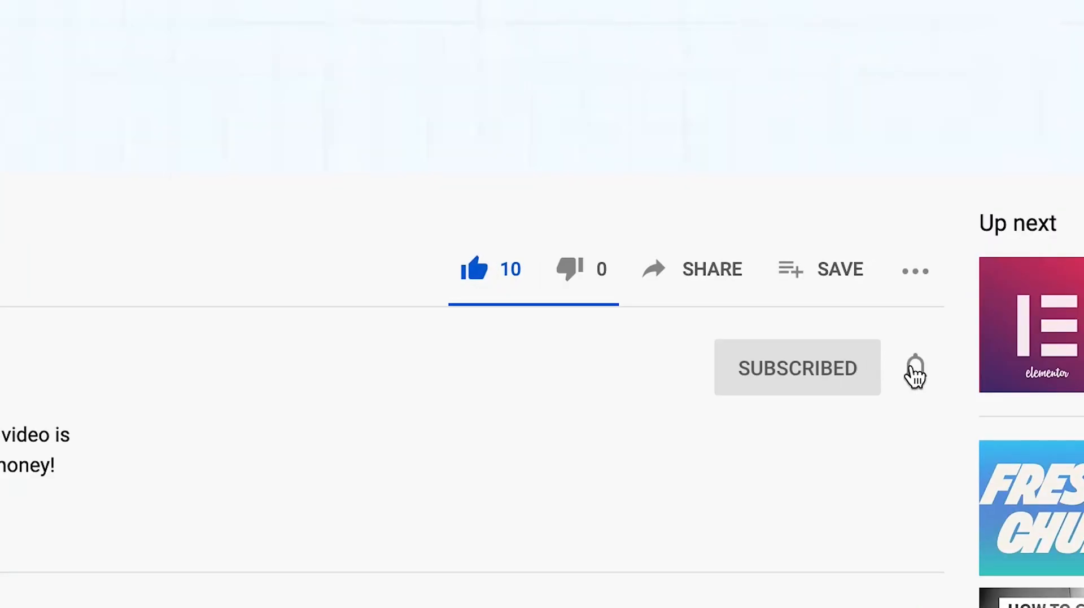